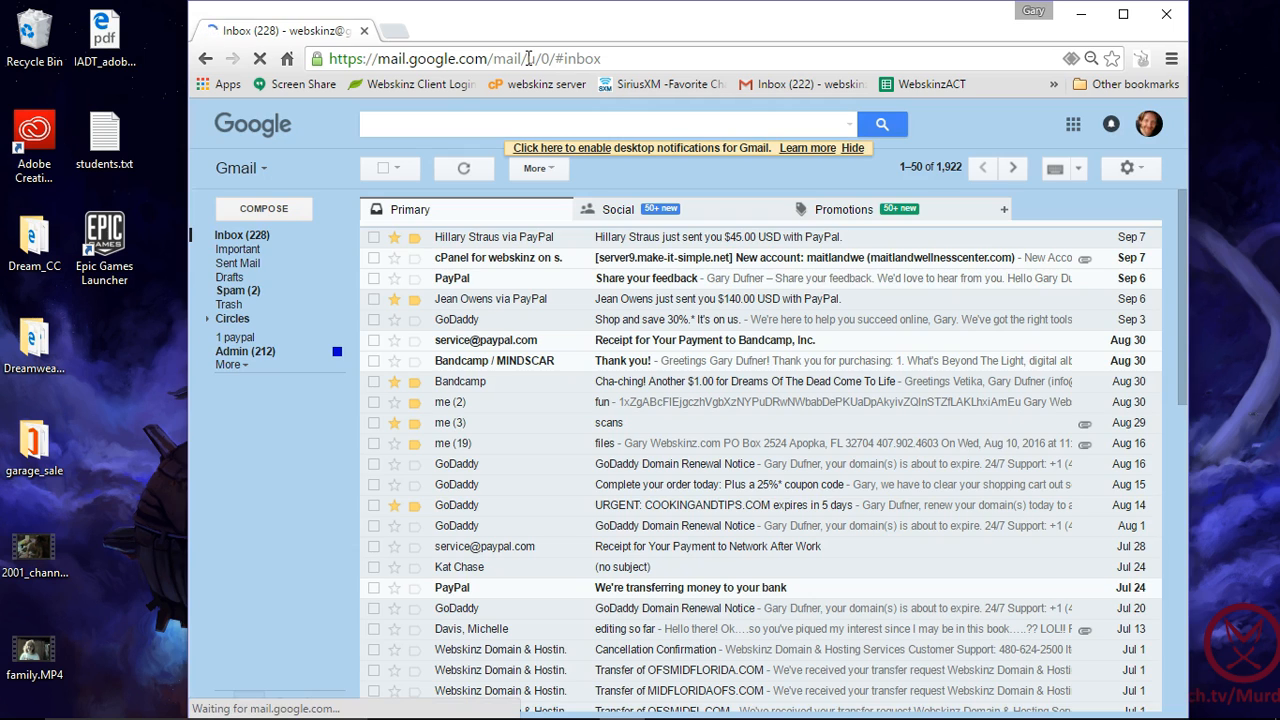
Launch Google Hangouts from the Gmail Google apps grid into a new tab
left_click(1070, 124)
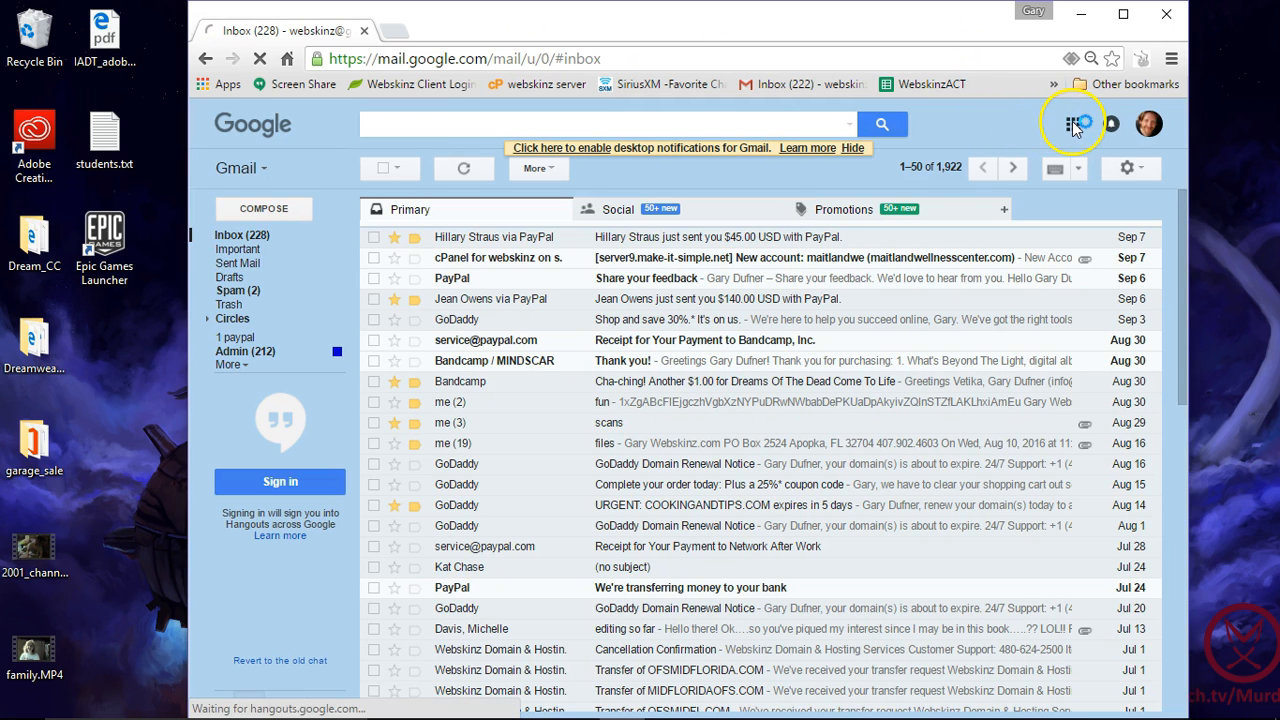
left_click(1070, 124)
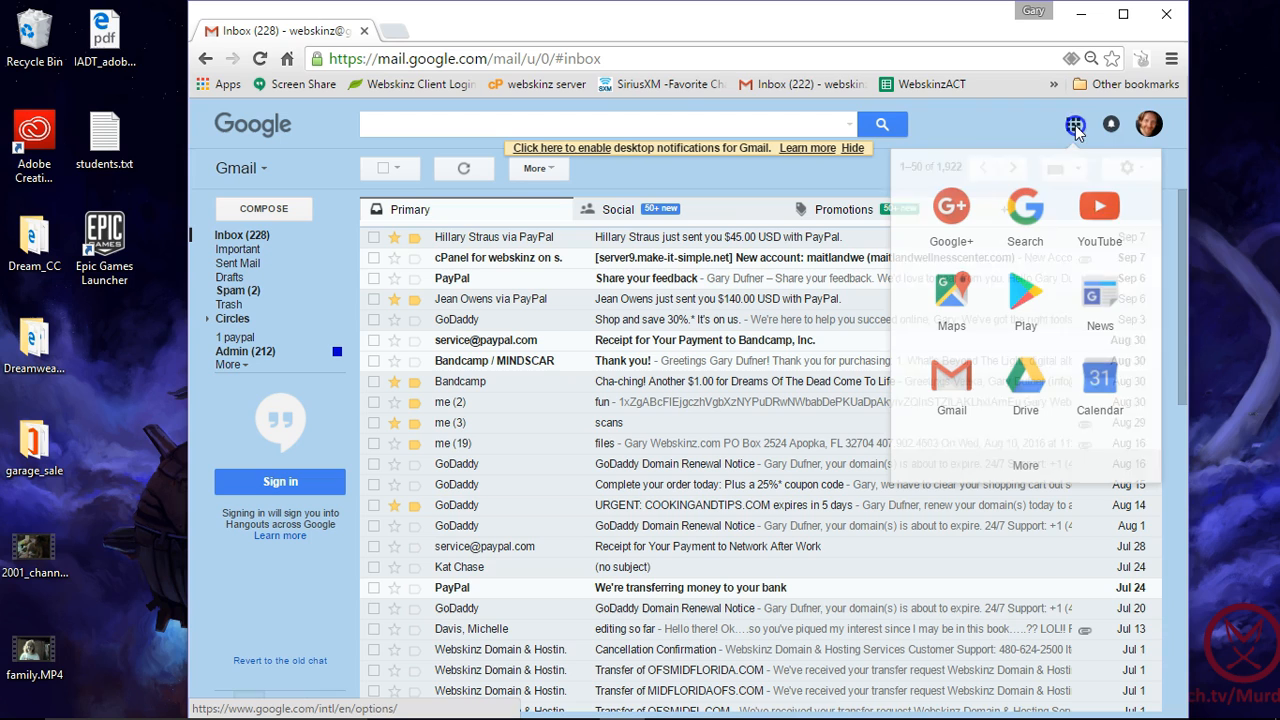
mouse_move(952, 214)
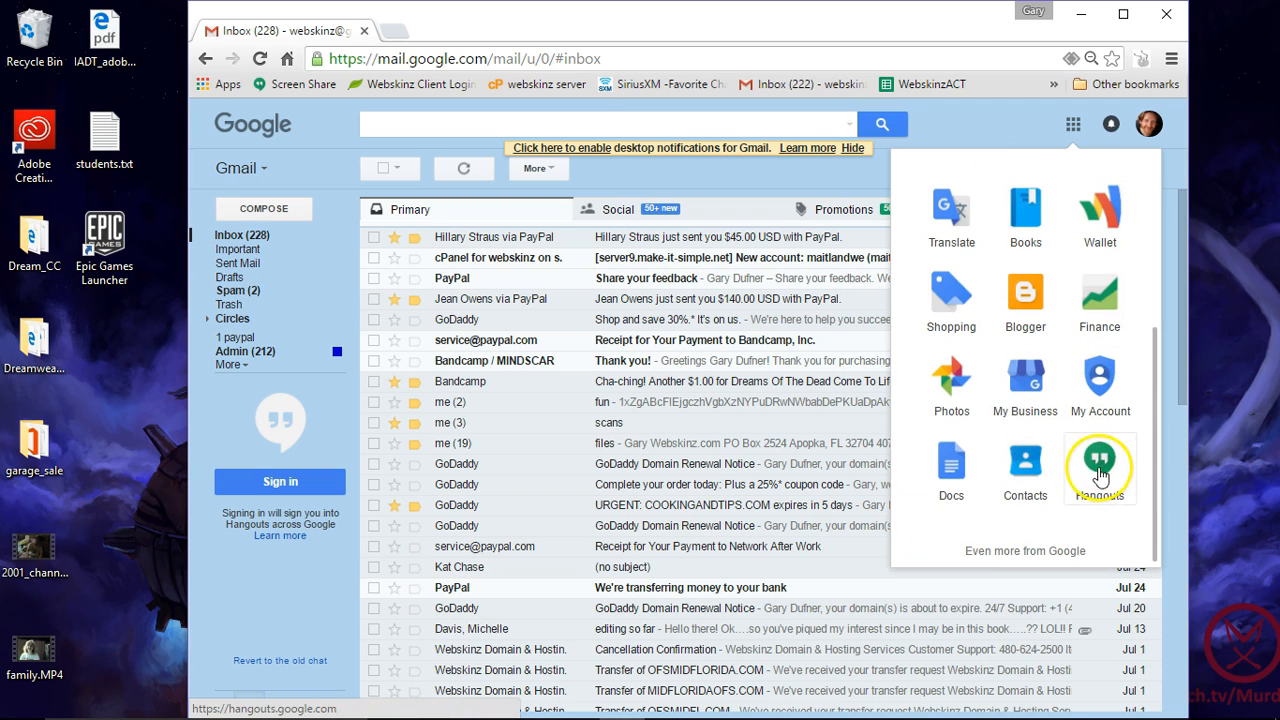
left_click(1100, 468)
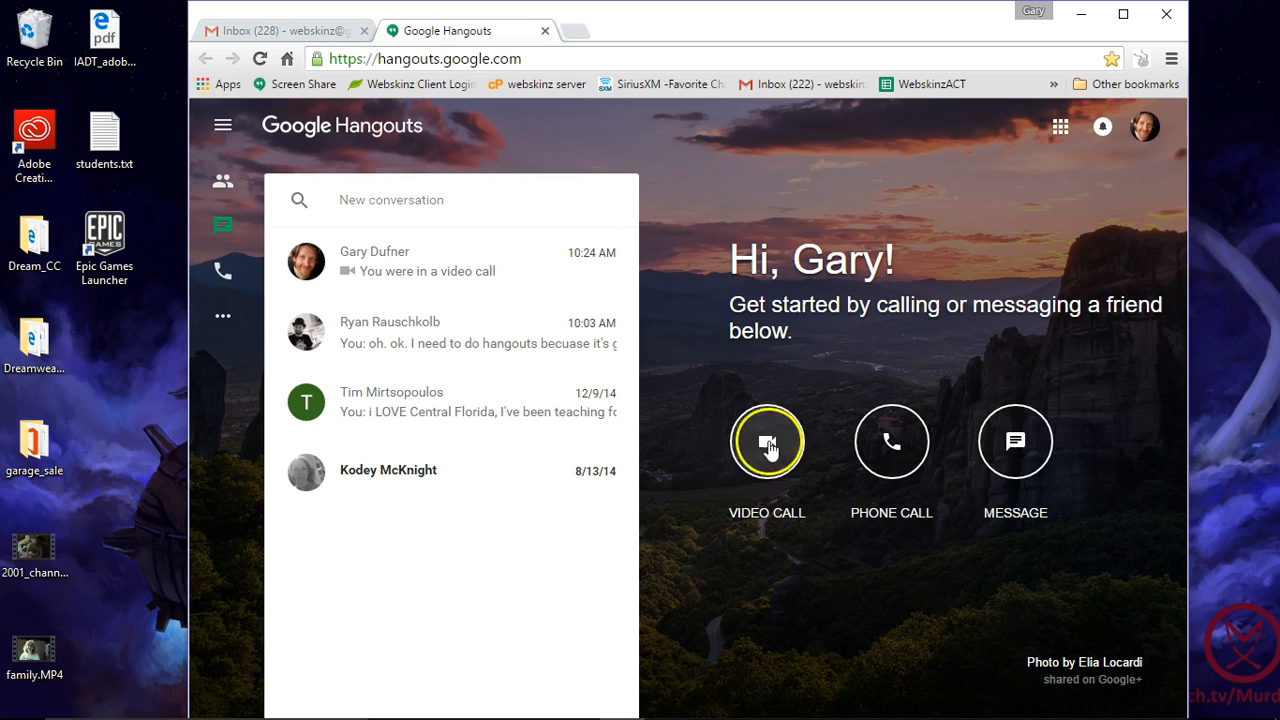
Start a new video call and dismiss the Invite people prompt
left_click(768, 442)
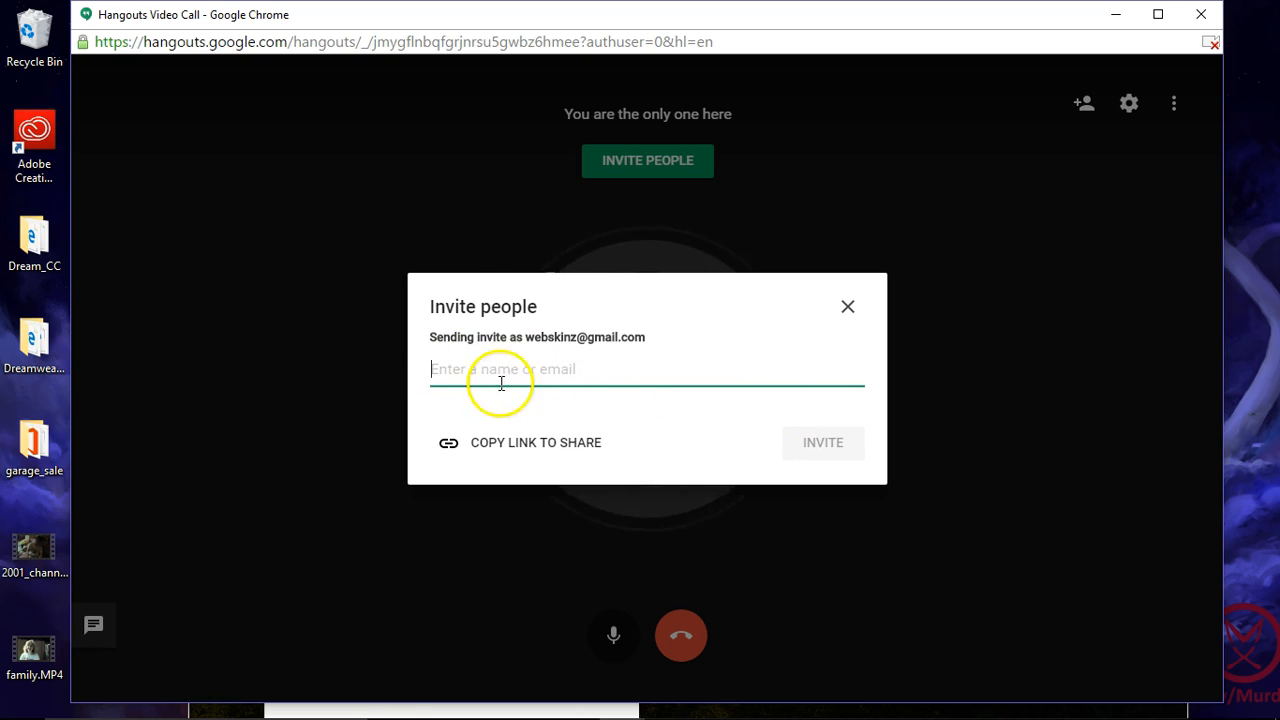
mouse_move(578, 446)
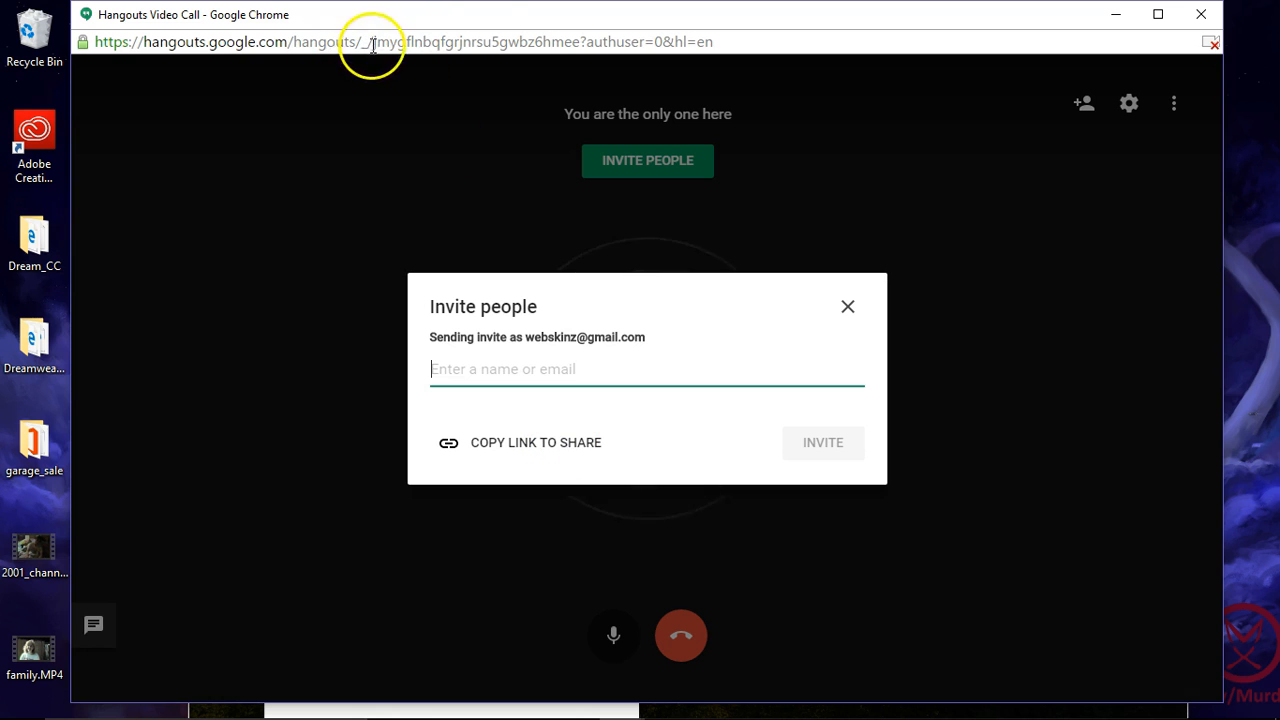
left_click(848, 306)
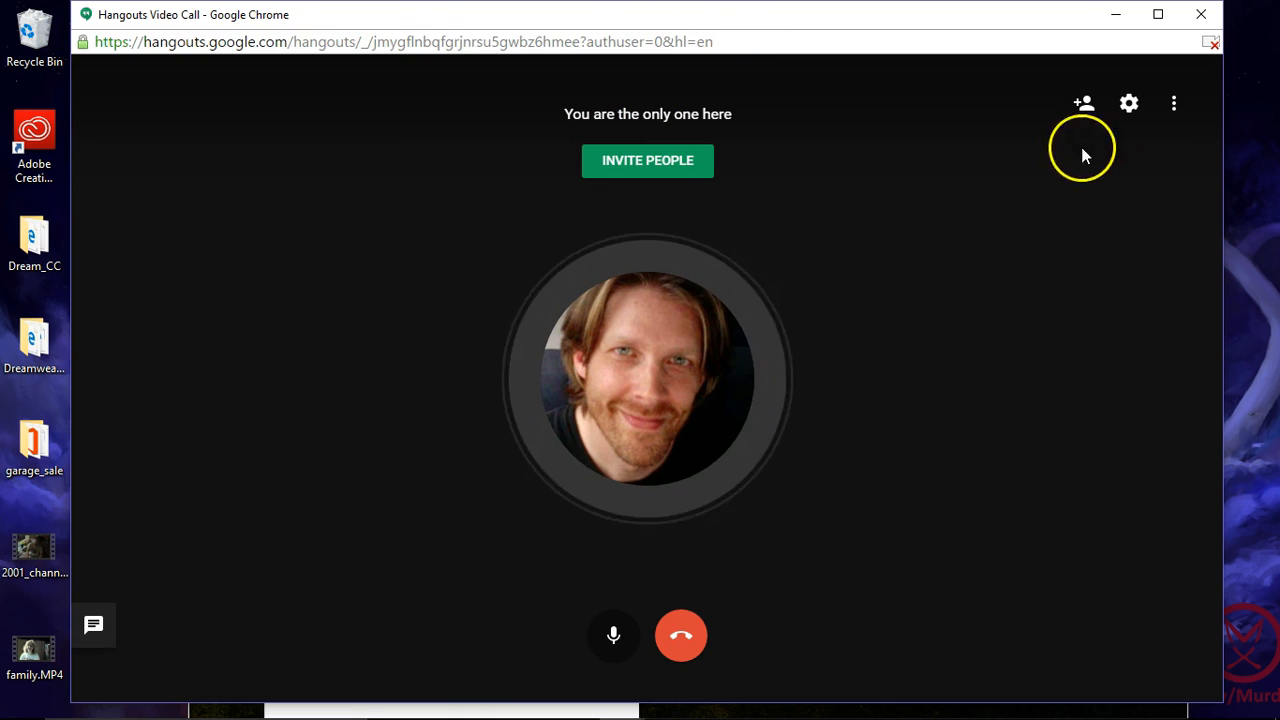
left_click(1084, 104)
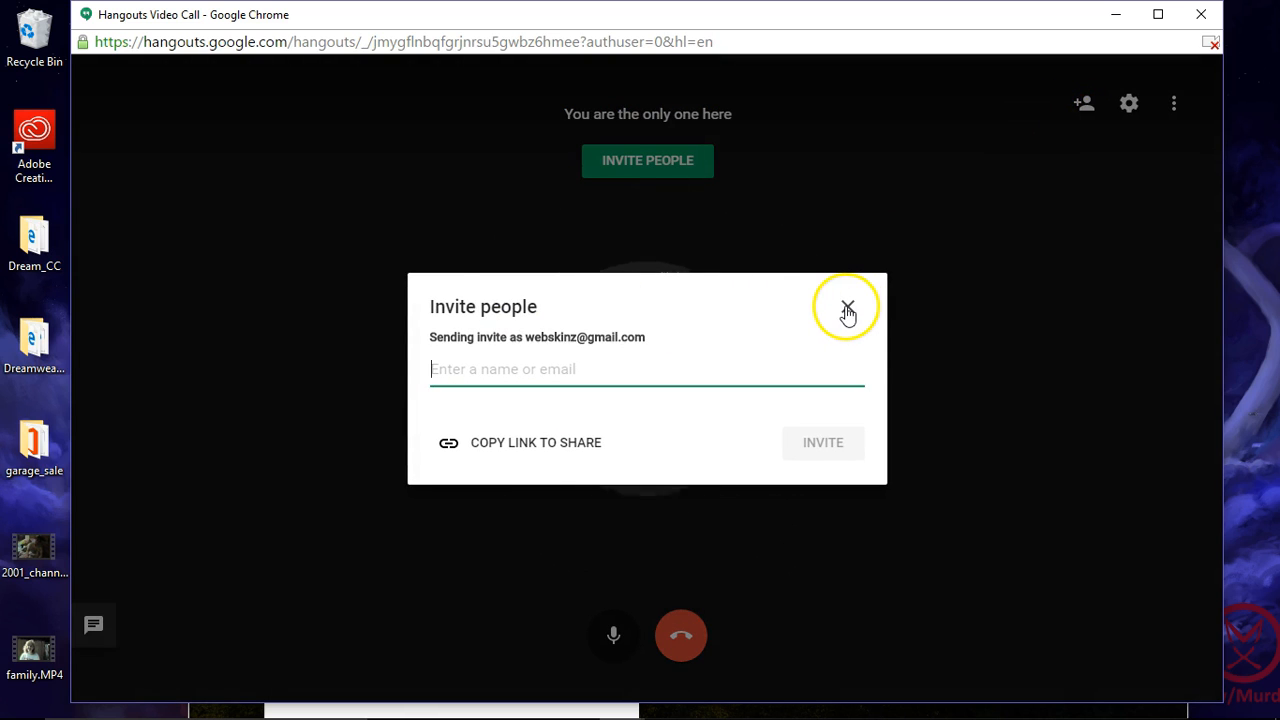
left_click(844, 308)
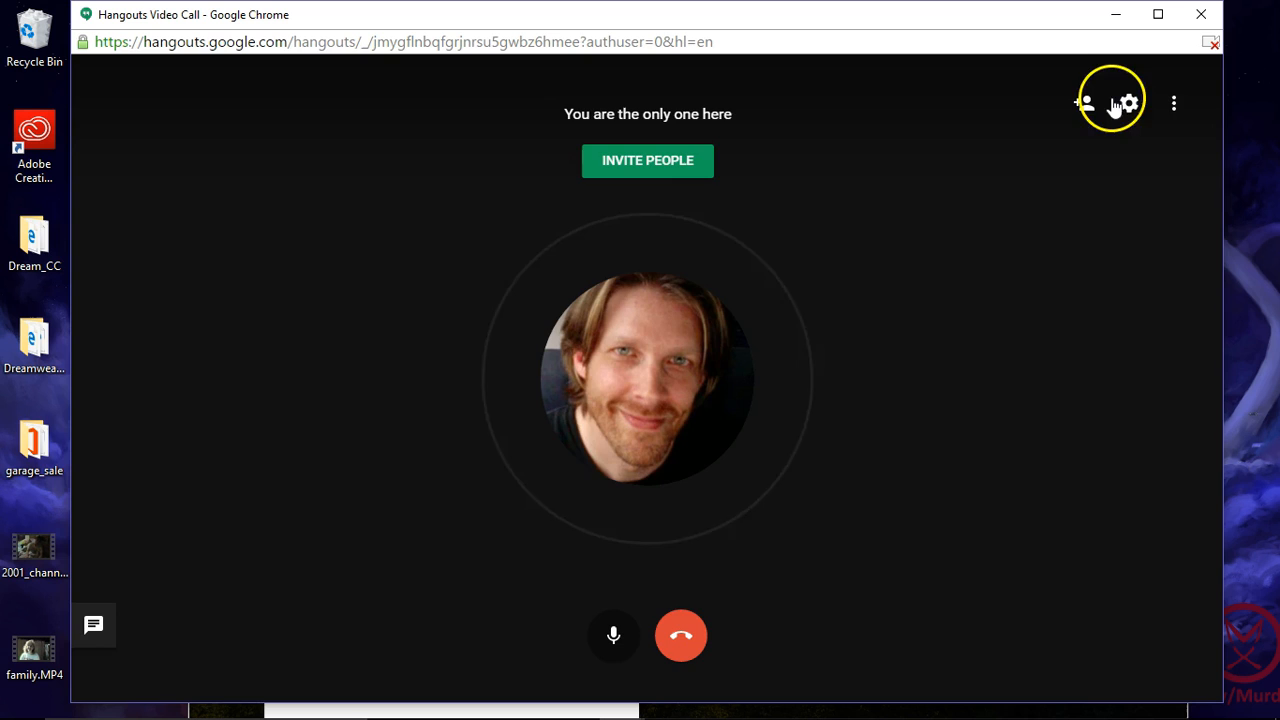
left_click(1128, 104)
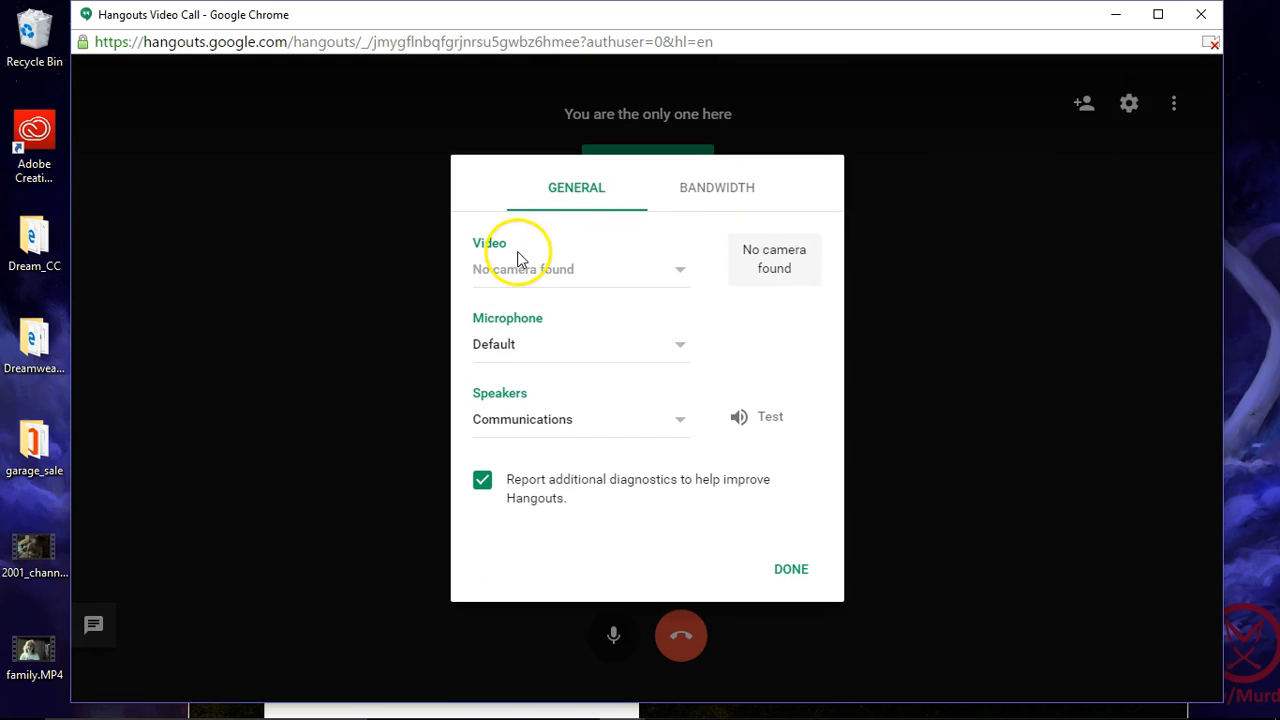
mouse_move(532, 308)
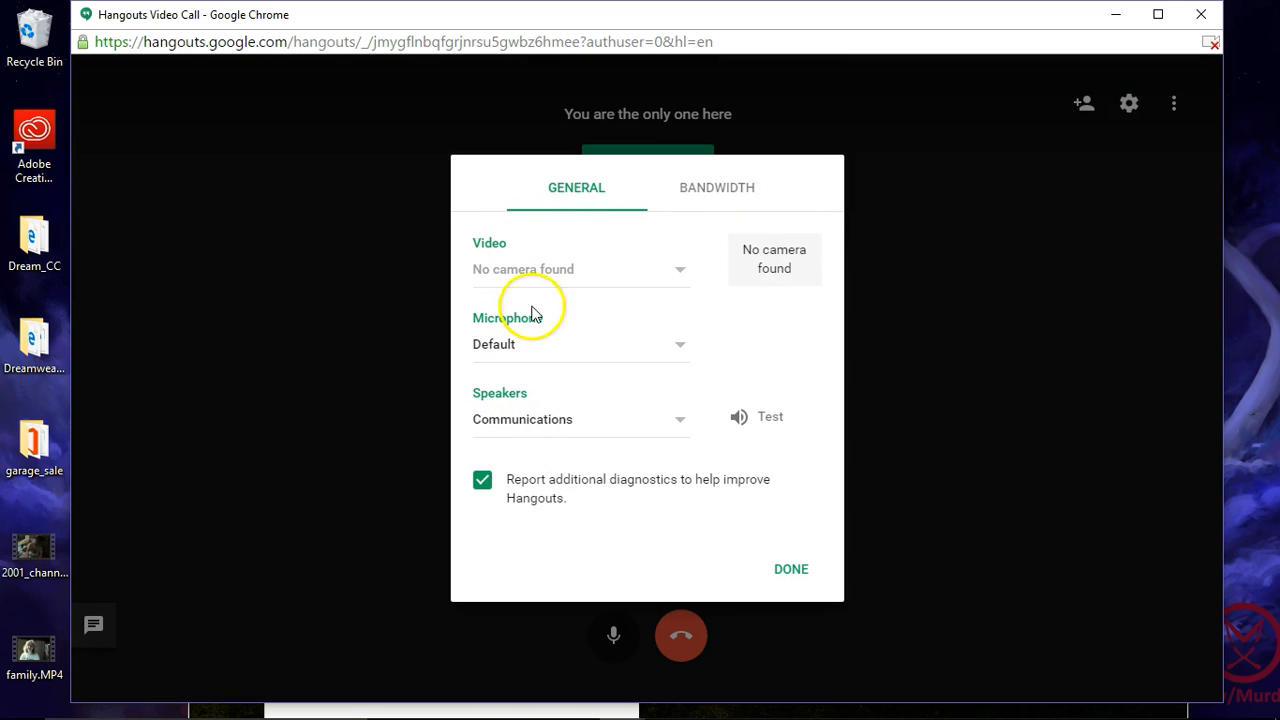
mouse_move(602, 458)
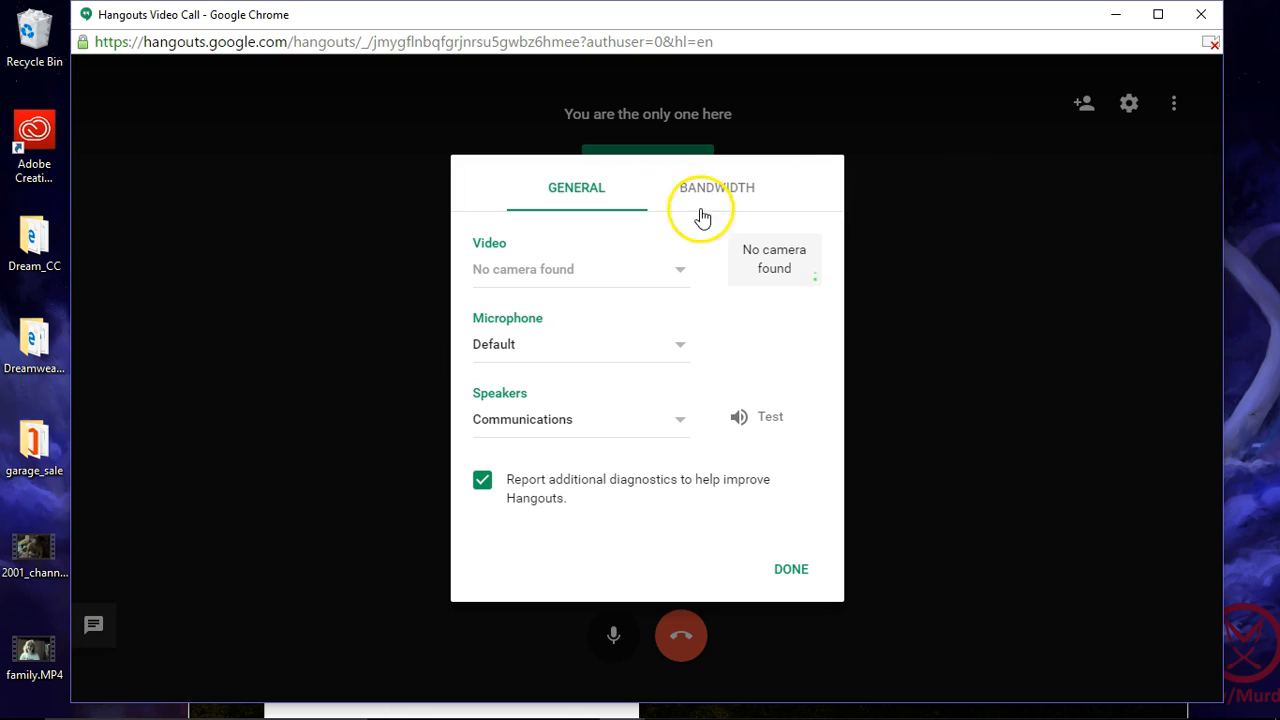
left_click(790, 568)
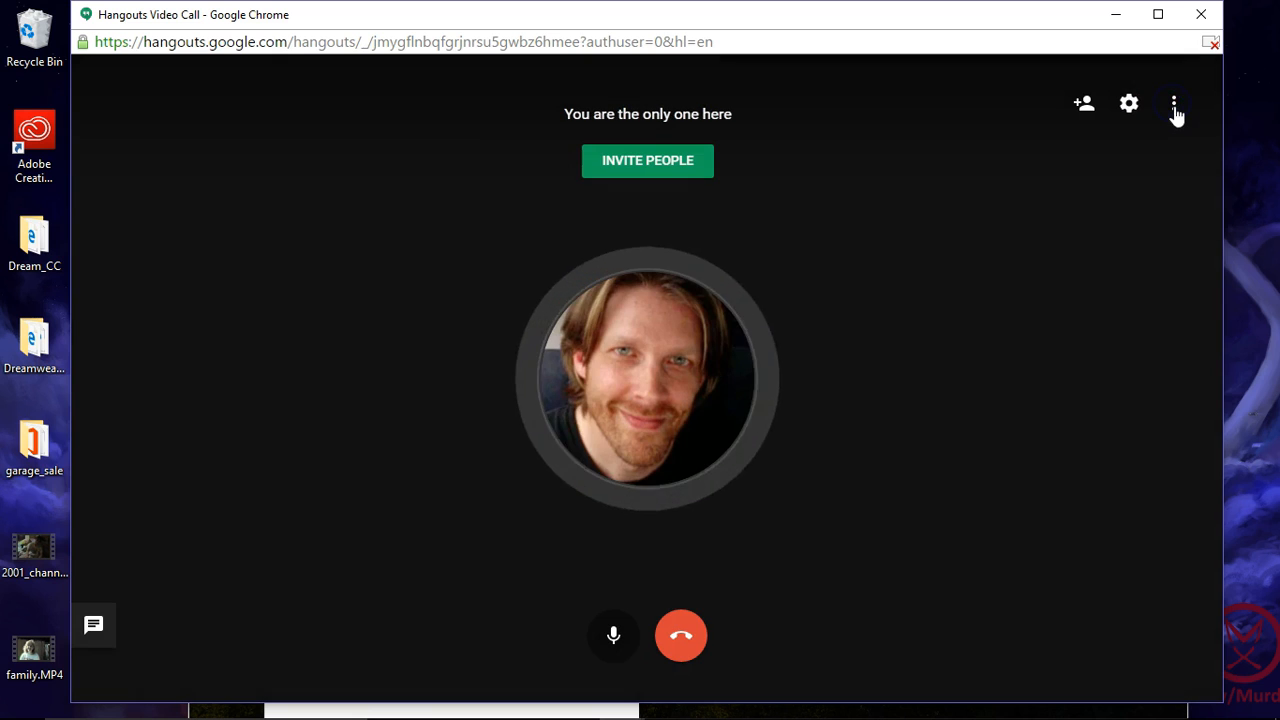
Share the Google Hangouts - Google Chrome window into the call via Share screen
left_click(1174, 104)
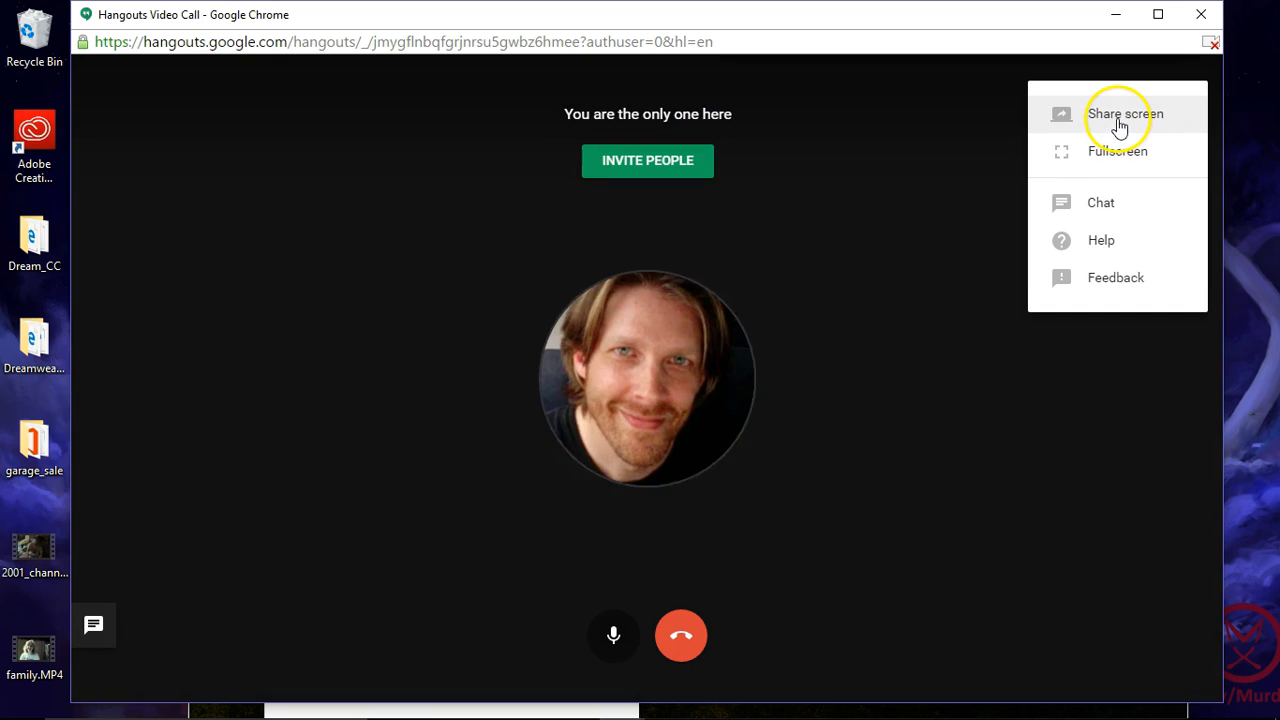
mouse_move(1110, 158)
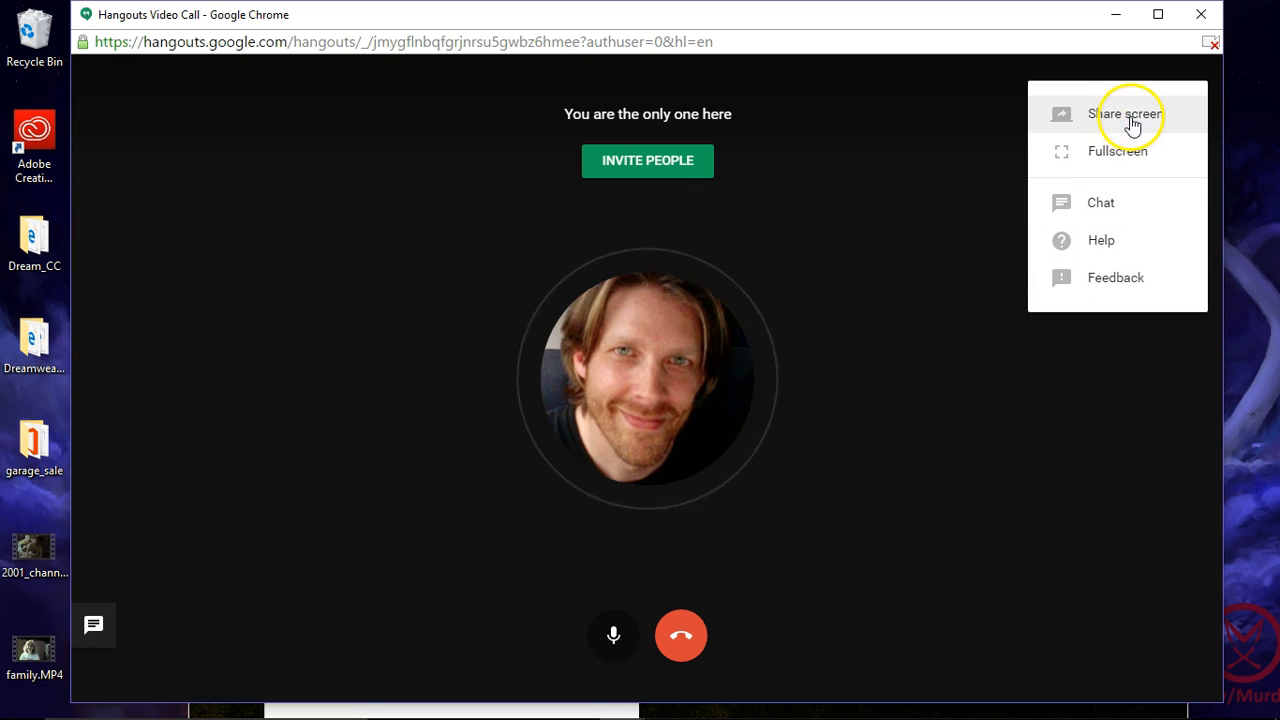
left_click(1124, 114)
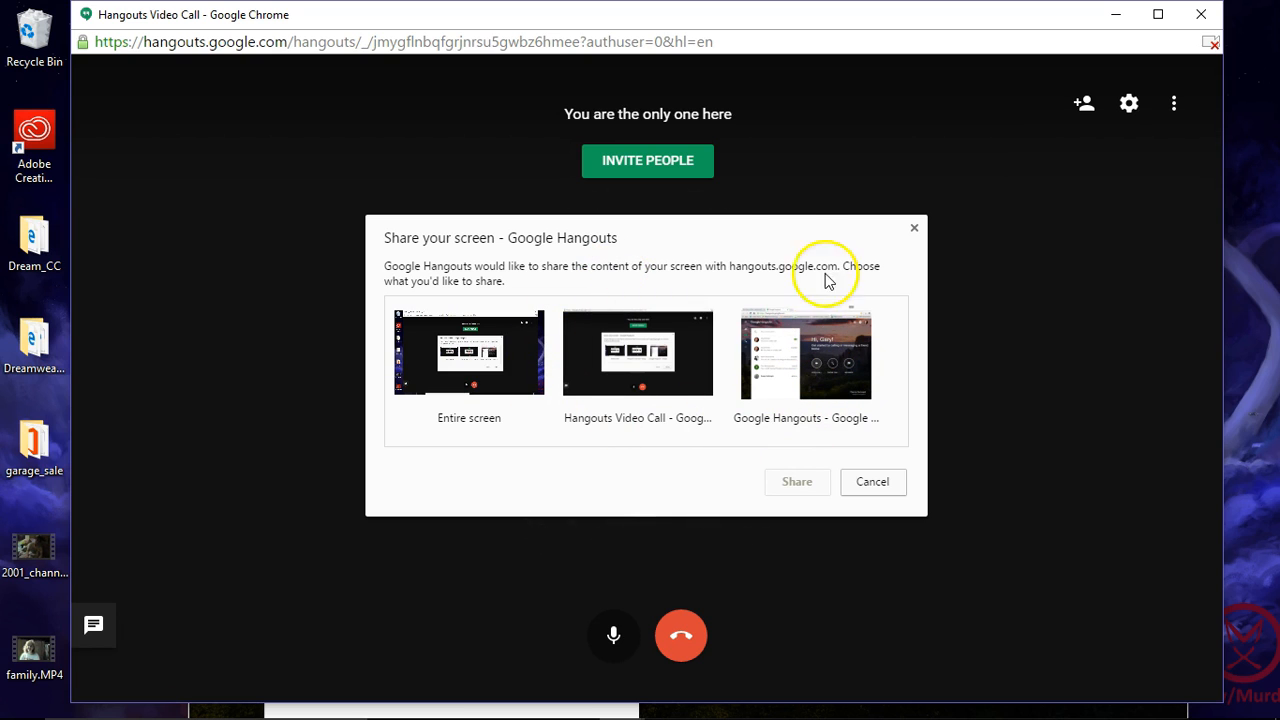
mouse_move(460, 170)
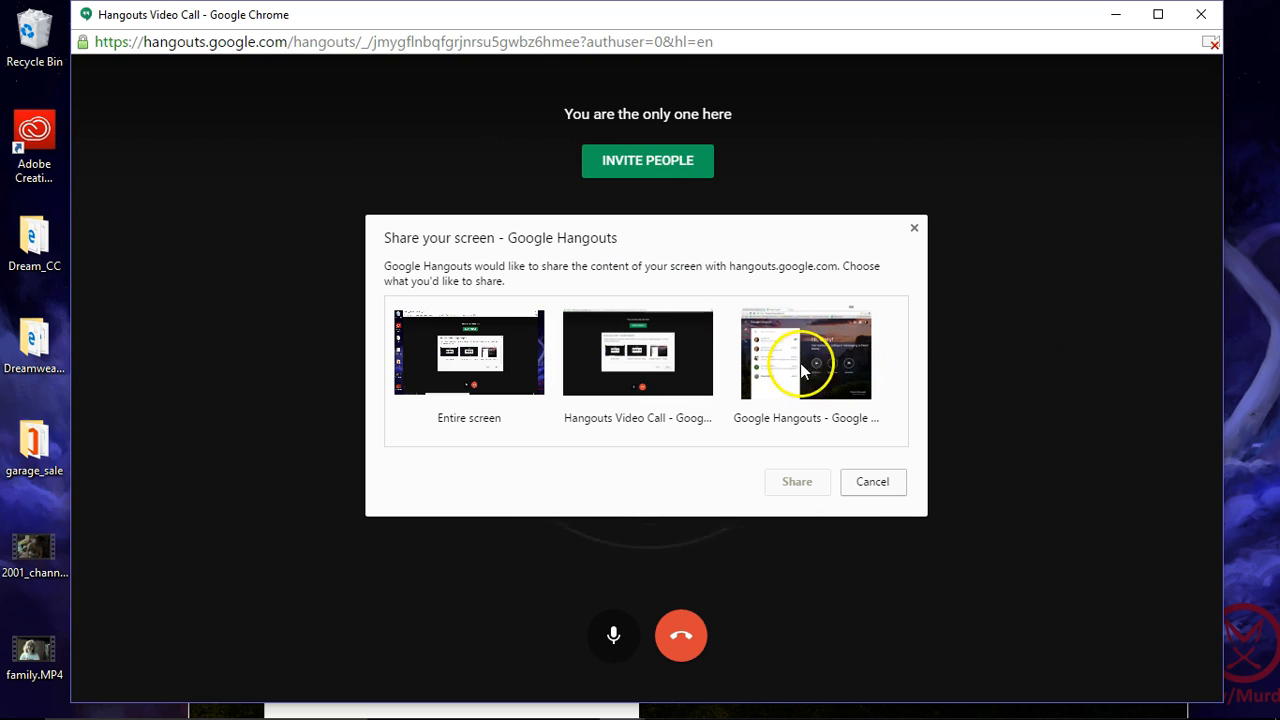
left_click(804, 352)
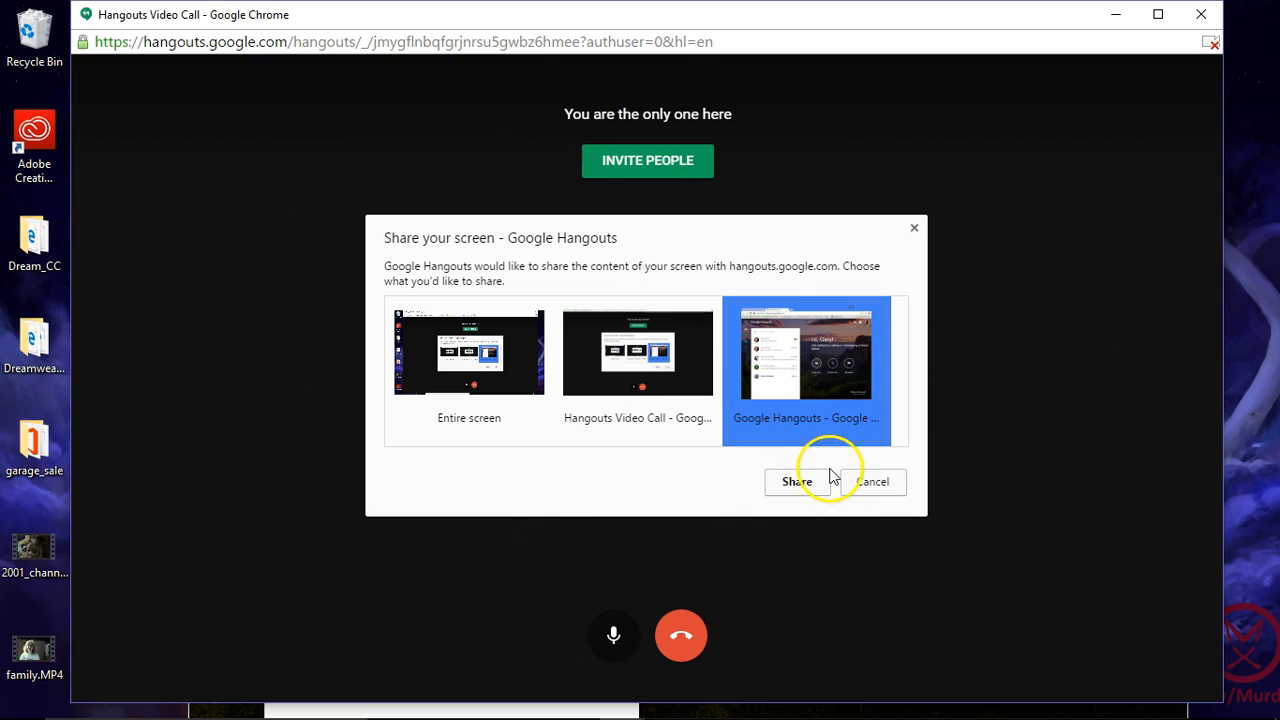
left_click(792, 480)
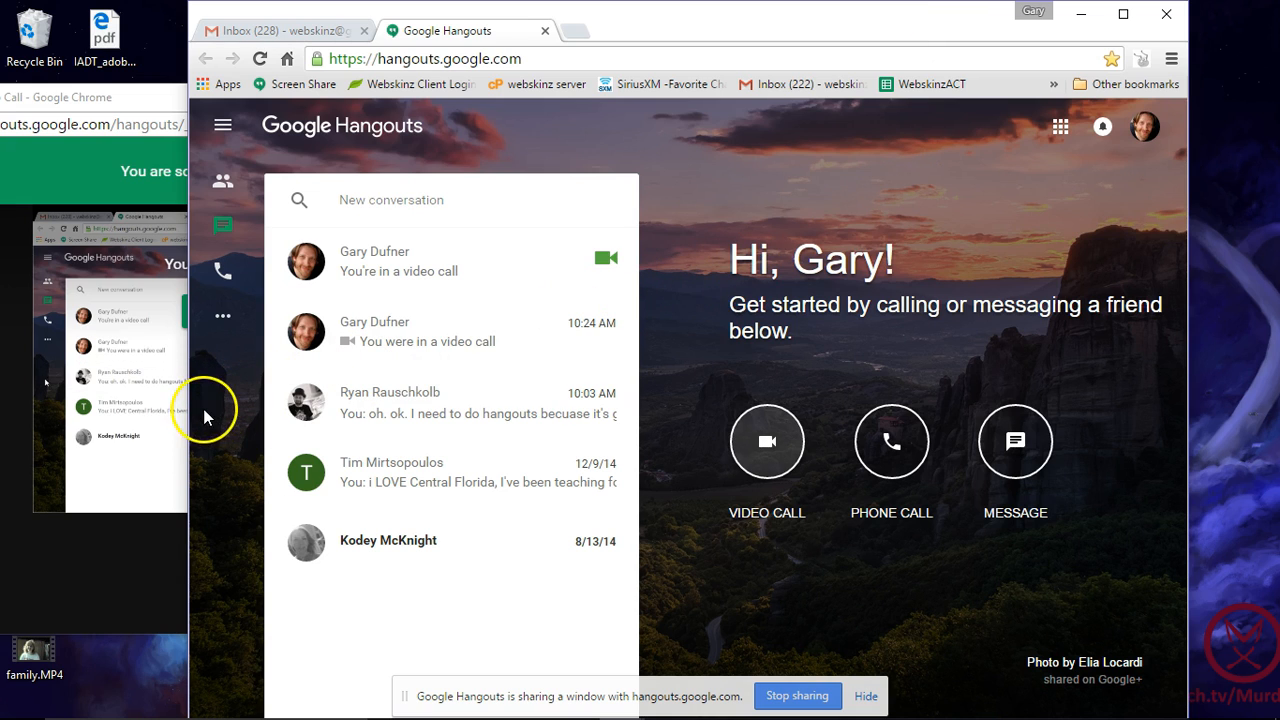
mouse_move(56, 384)
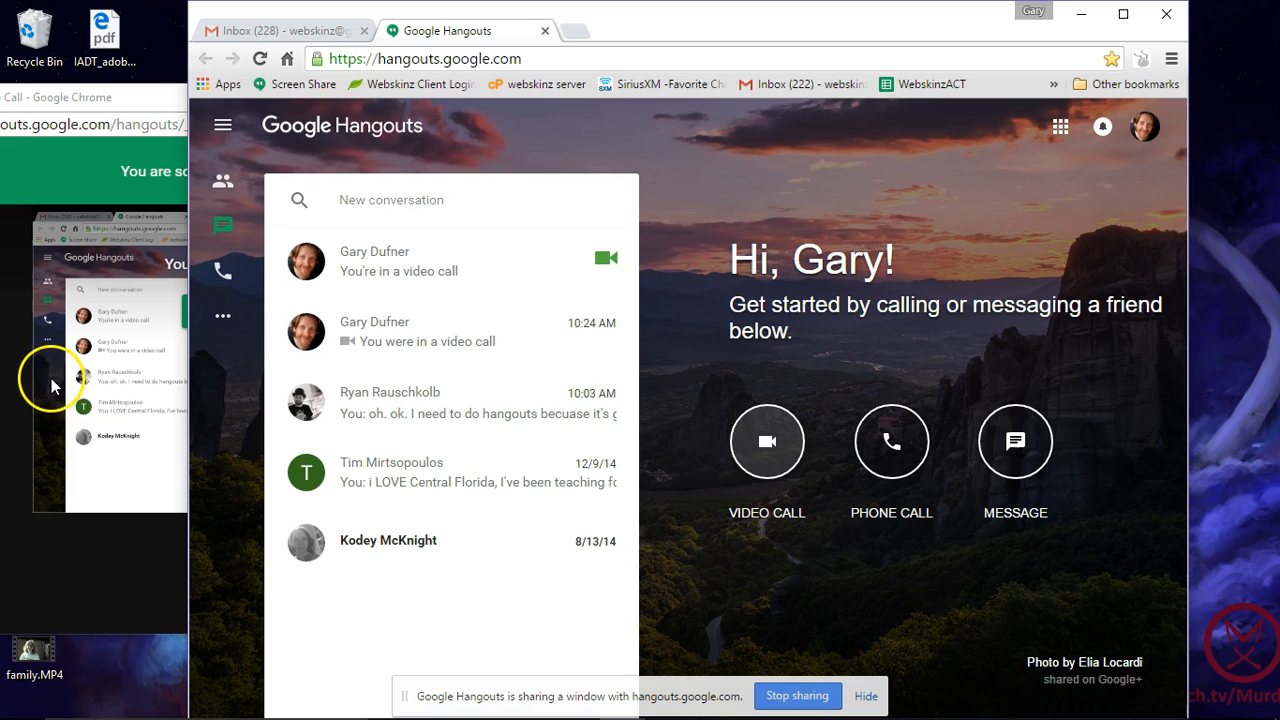
mouse_move(224, 314)
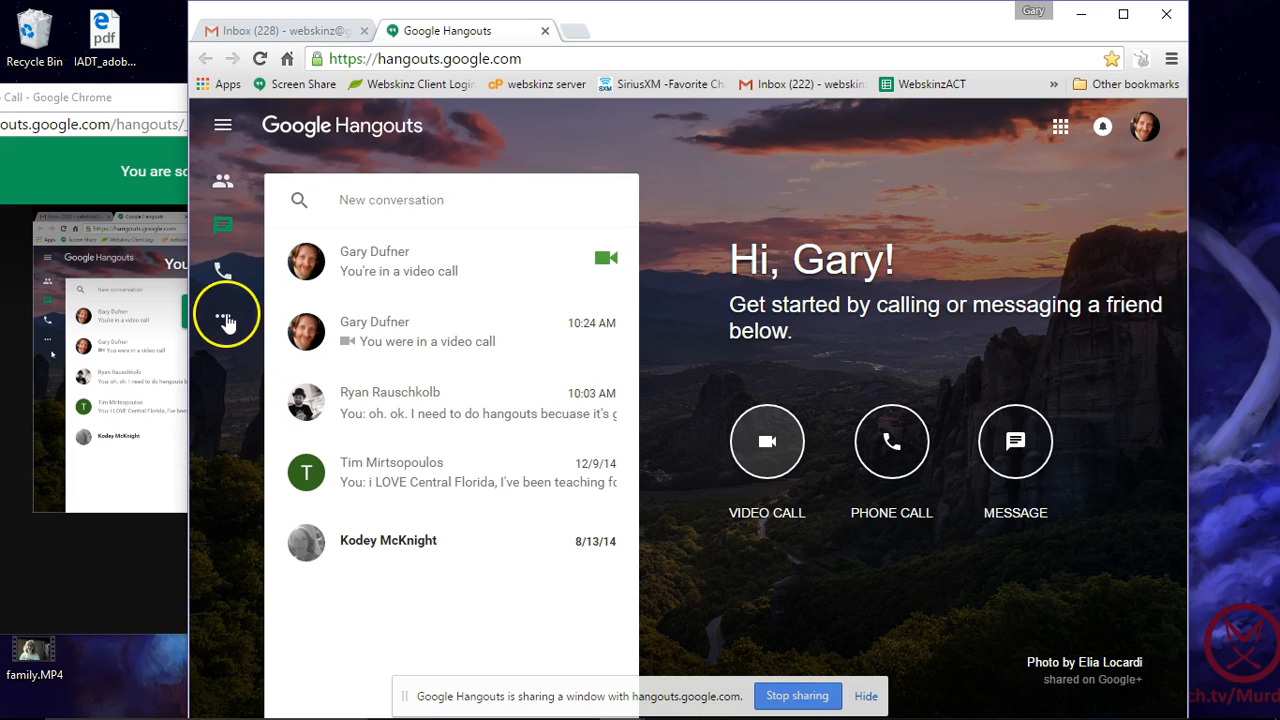
mouse_move(222, 272)
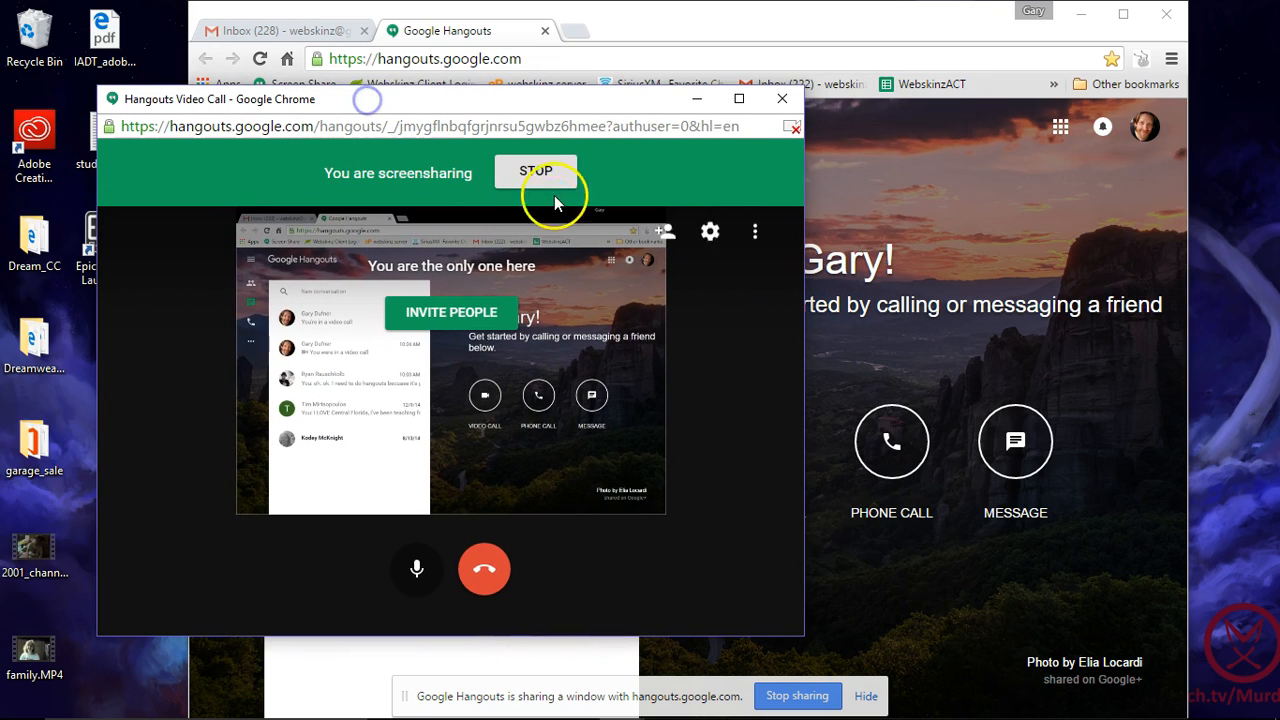
Stop sharing the Hangouts window from the screensharing bar
left_click(536, 172)
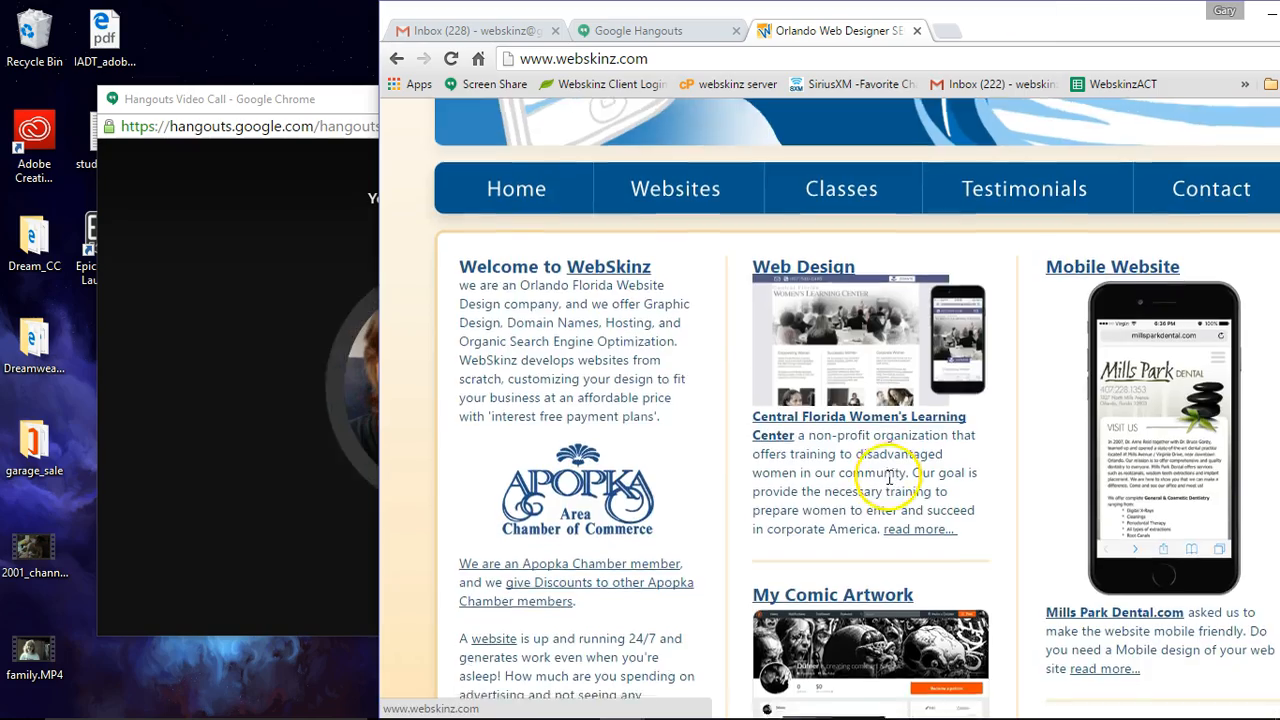
scroll("up", 3)
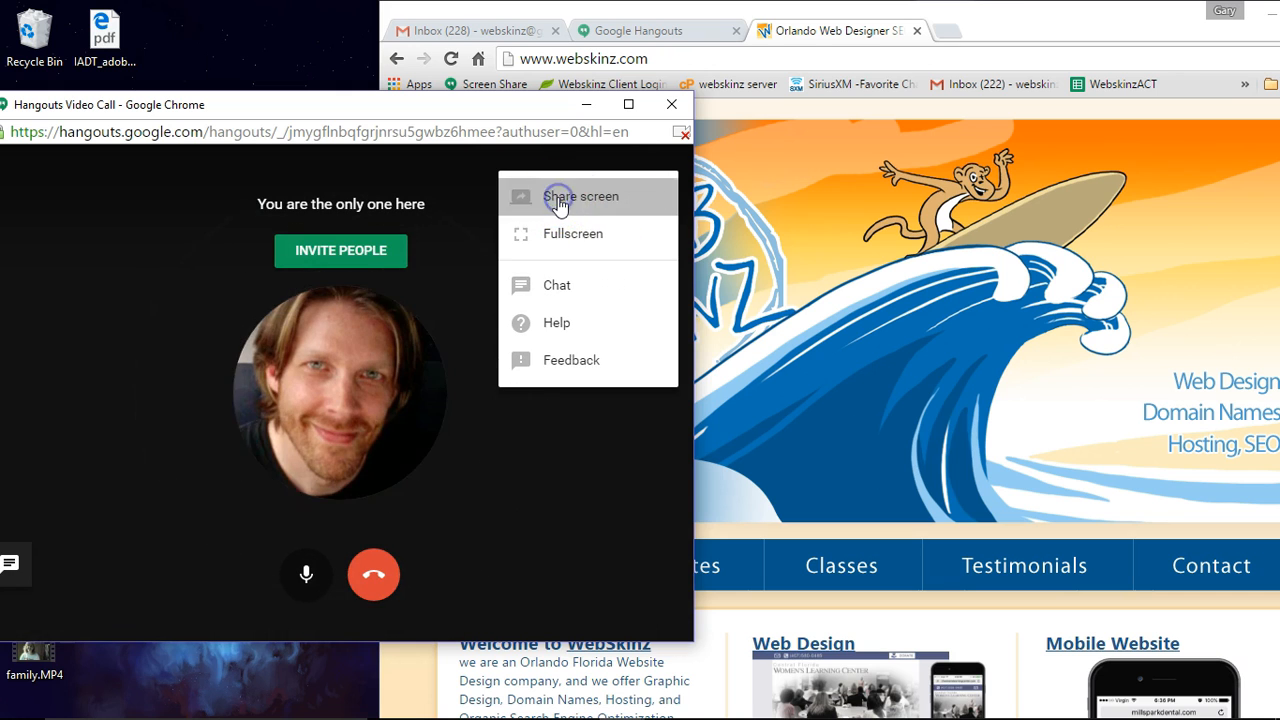
Share the Orlando Web Designer (WebSkinz) Chrome window into the call
left_click(580, 196)
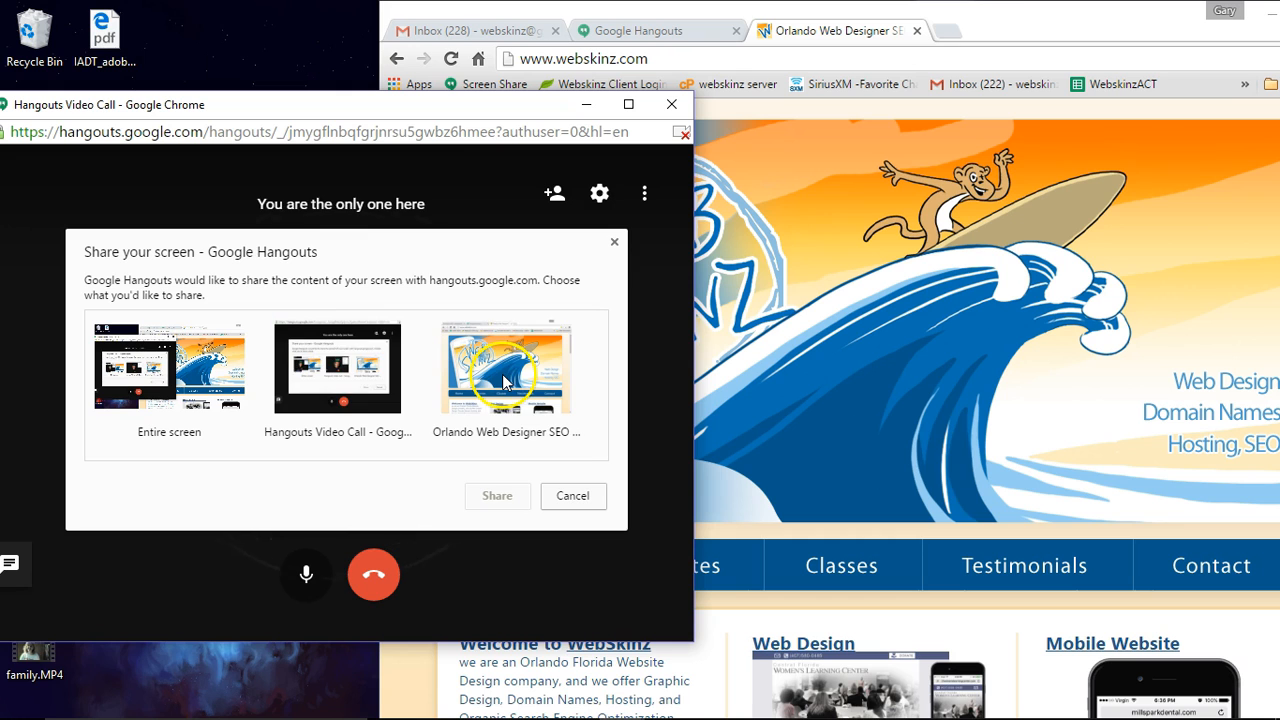
left_click(496, 496)
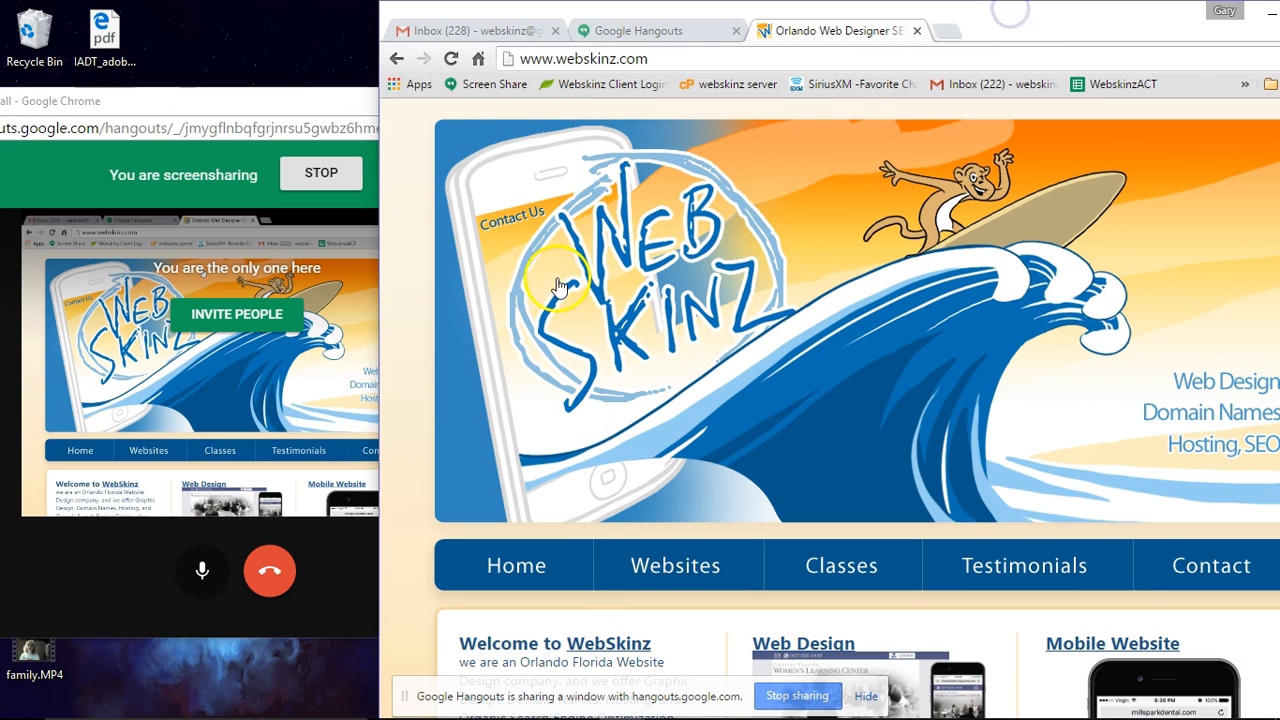
mouse_move(76, 414)
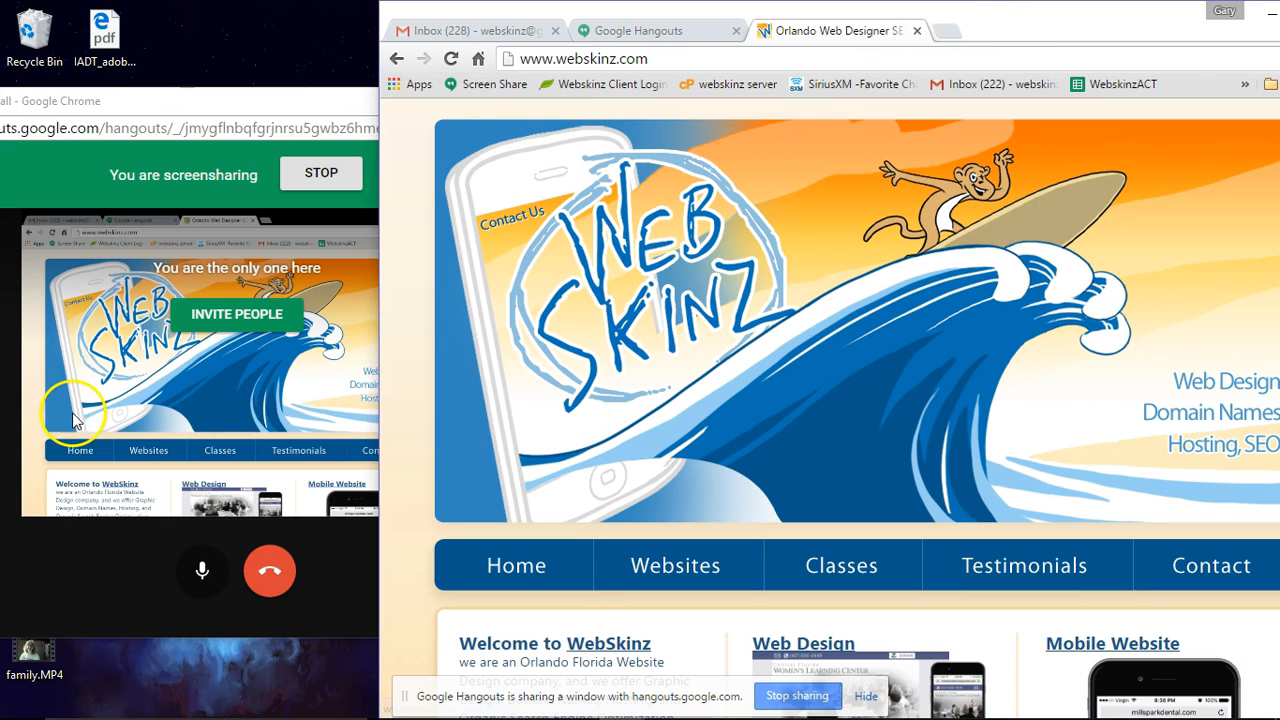
mouse_move(540, 420)
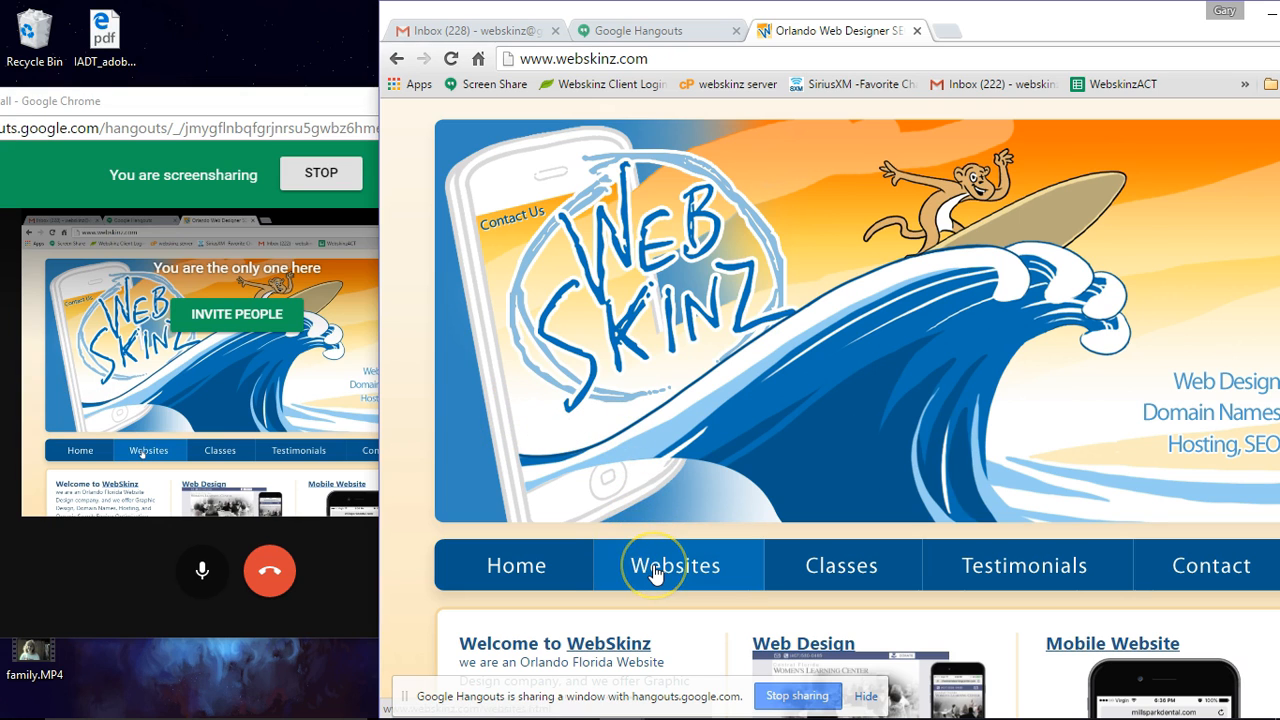
Show the WebSkinz Websites portfolio page in the shared window
left_click(676, 564)
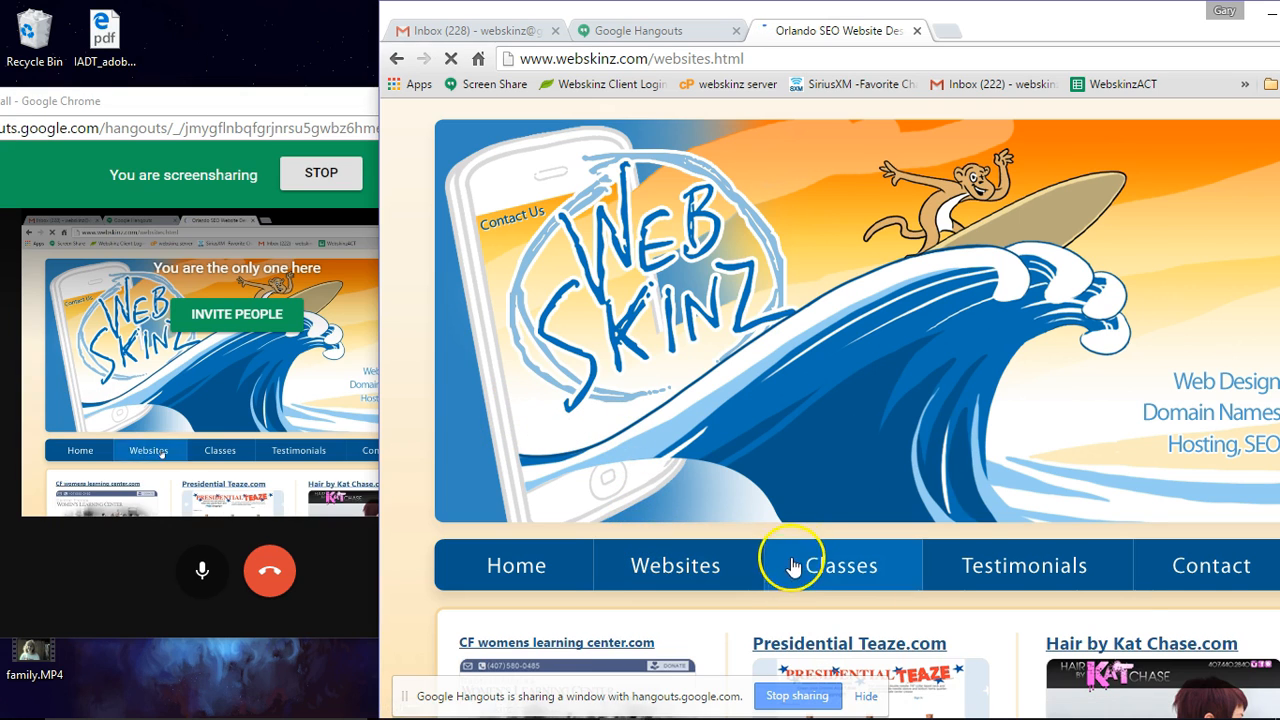
scroll("down", 3)
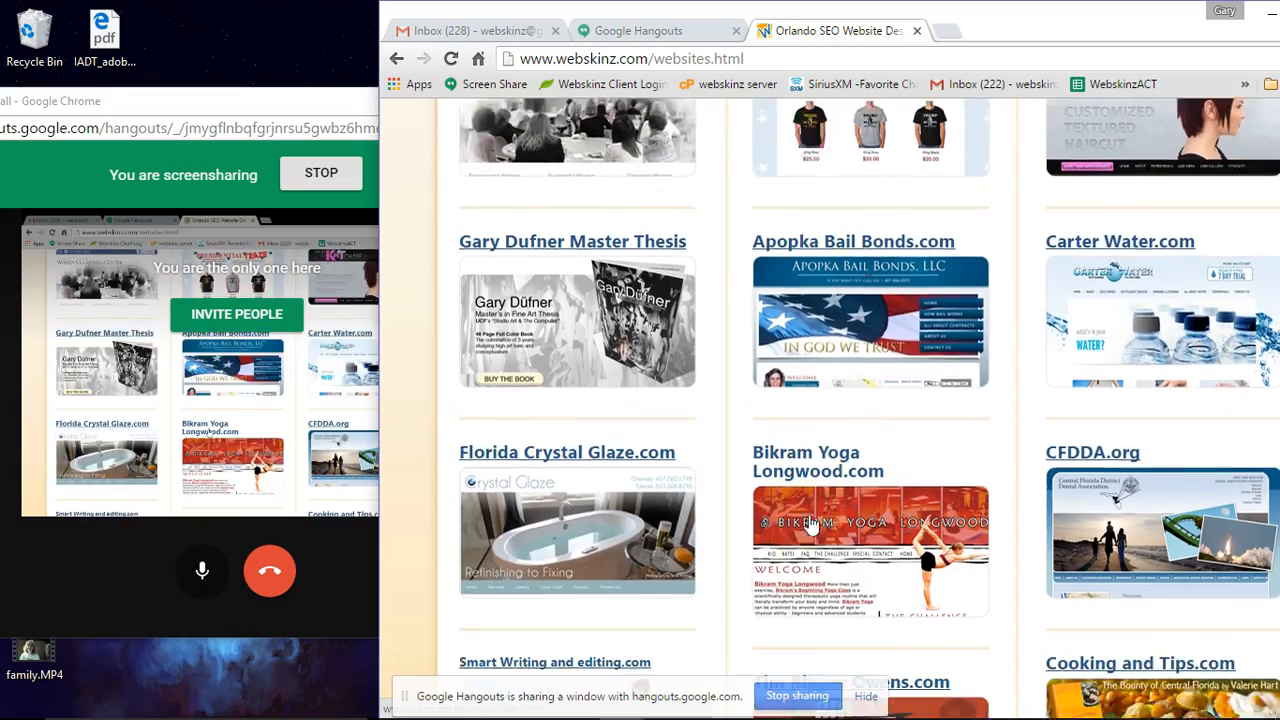